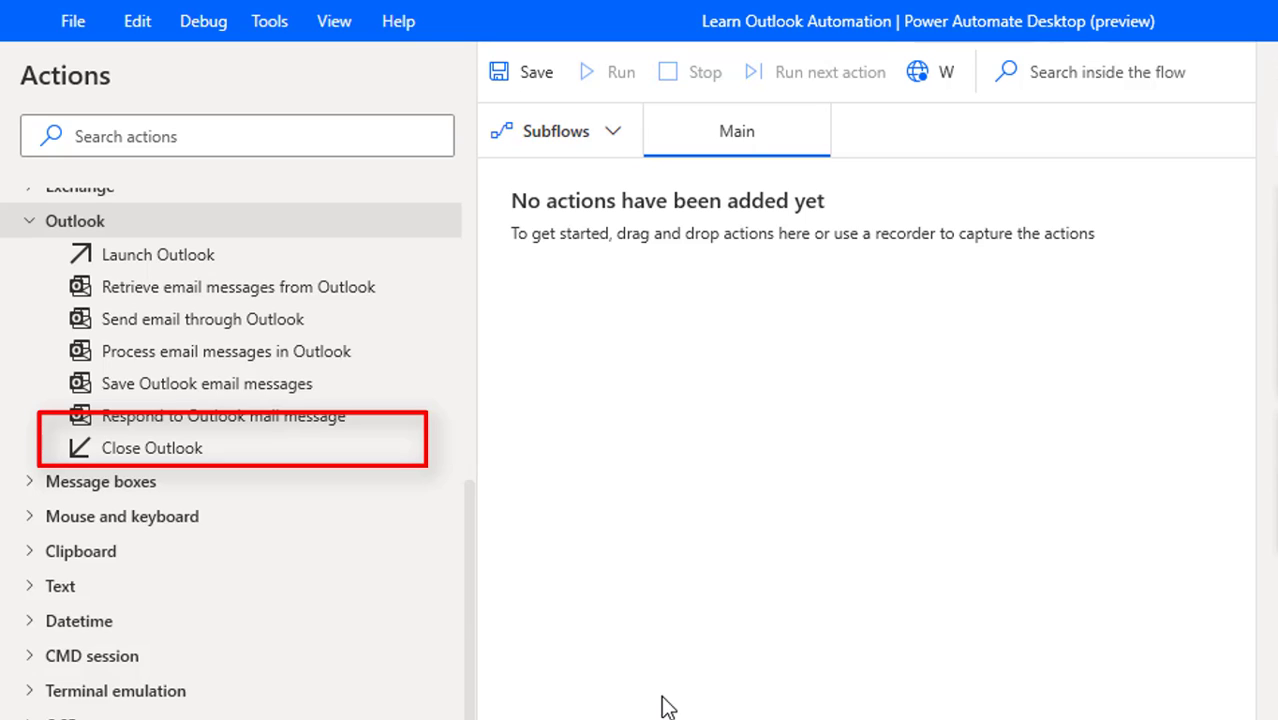
- Drag 'Retrieve email messages from Outlook' onto the empty Main flow to show its parameters
{"action": "left_click_drag", "start_coordinate": [237, 287], "coordinate": [720, 335]}
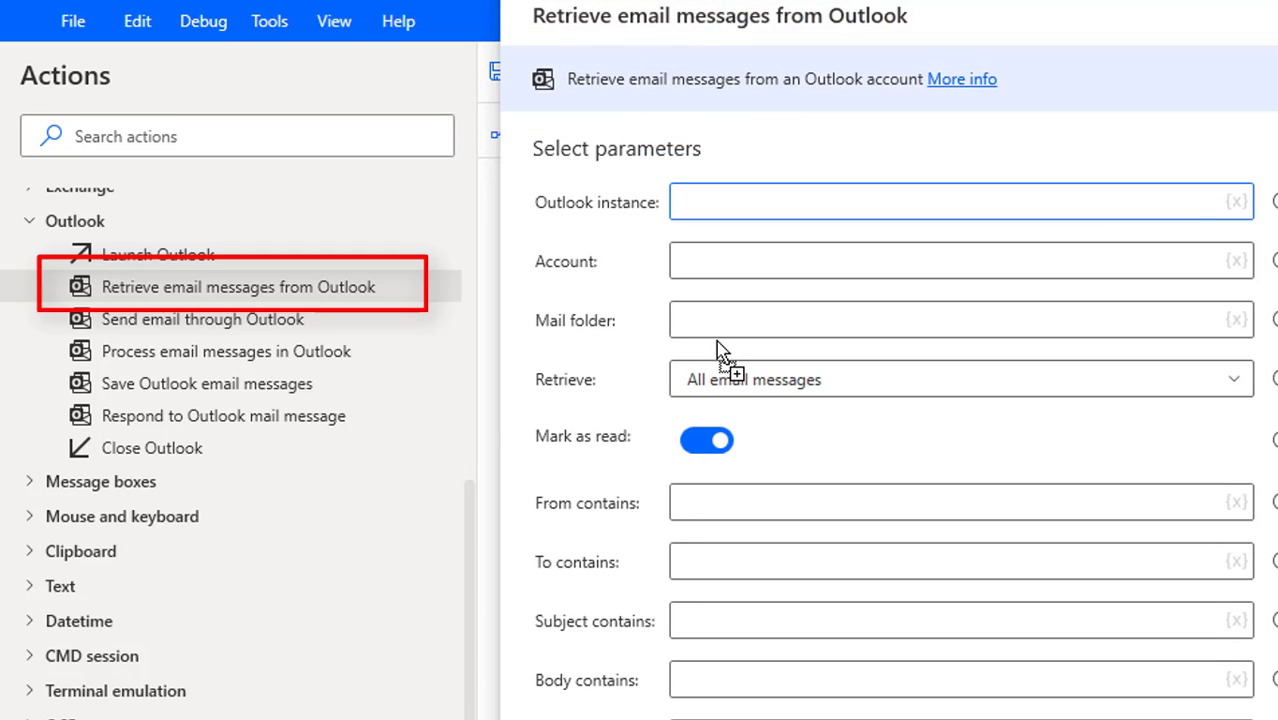
- Cancel the Retrieve email messages dialog without adding the action
{"action": "left_click", "coordinate": [960, 201]}
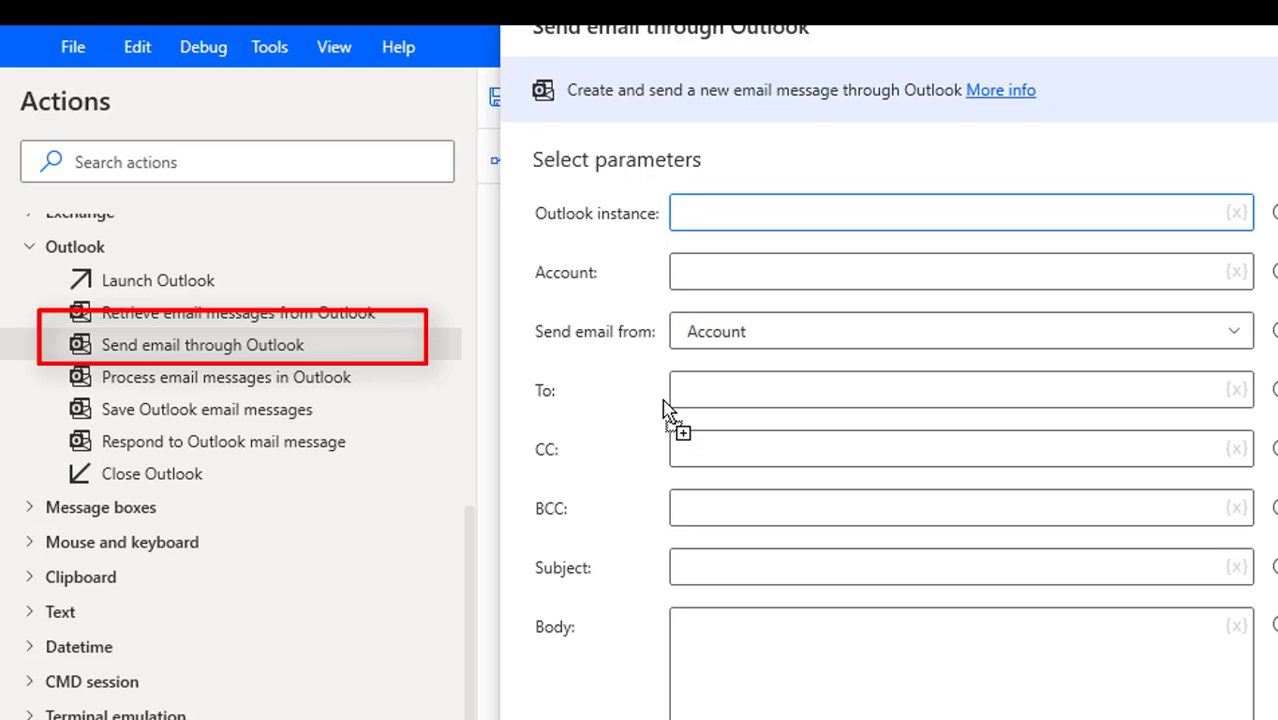
- Cancel the Send email through Outlook dialog without adding the action
{"action": "left_click", "coordinate": [960, 212]}
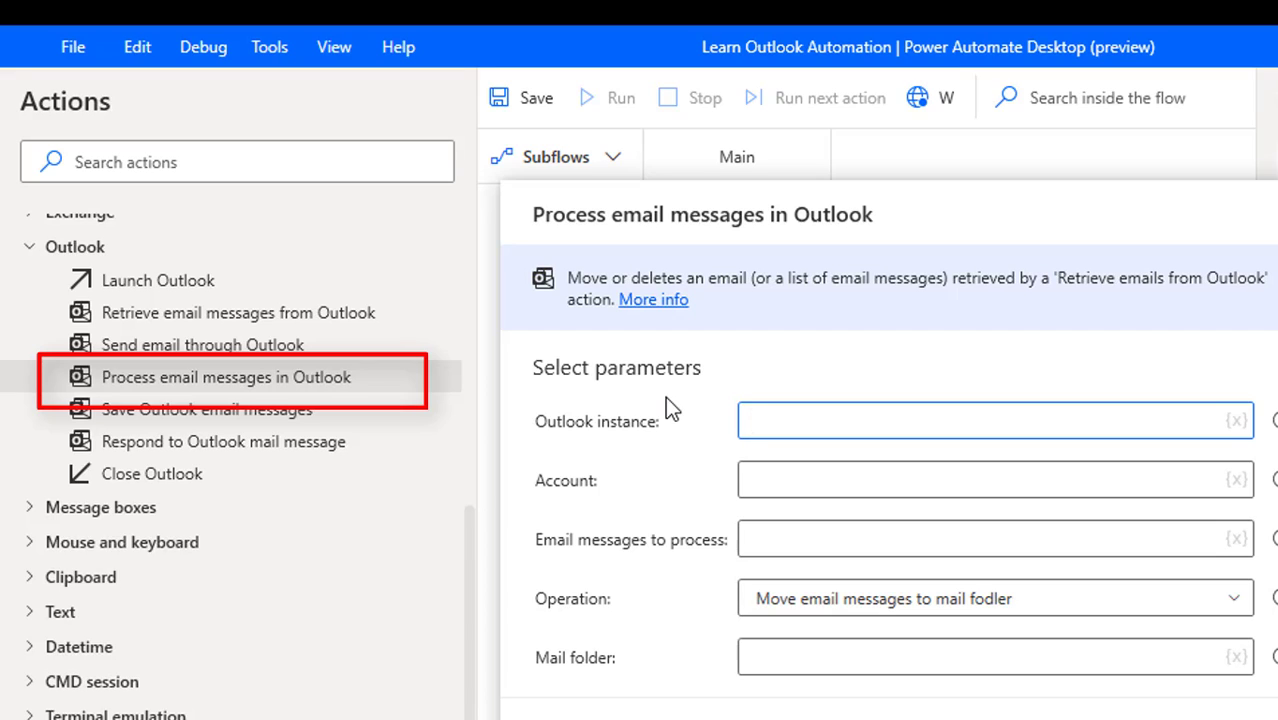
- Cancel the Process email messages dialog without adding the action
{"action": "left_click", "coordinate": [995, 420]}
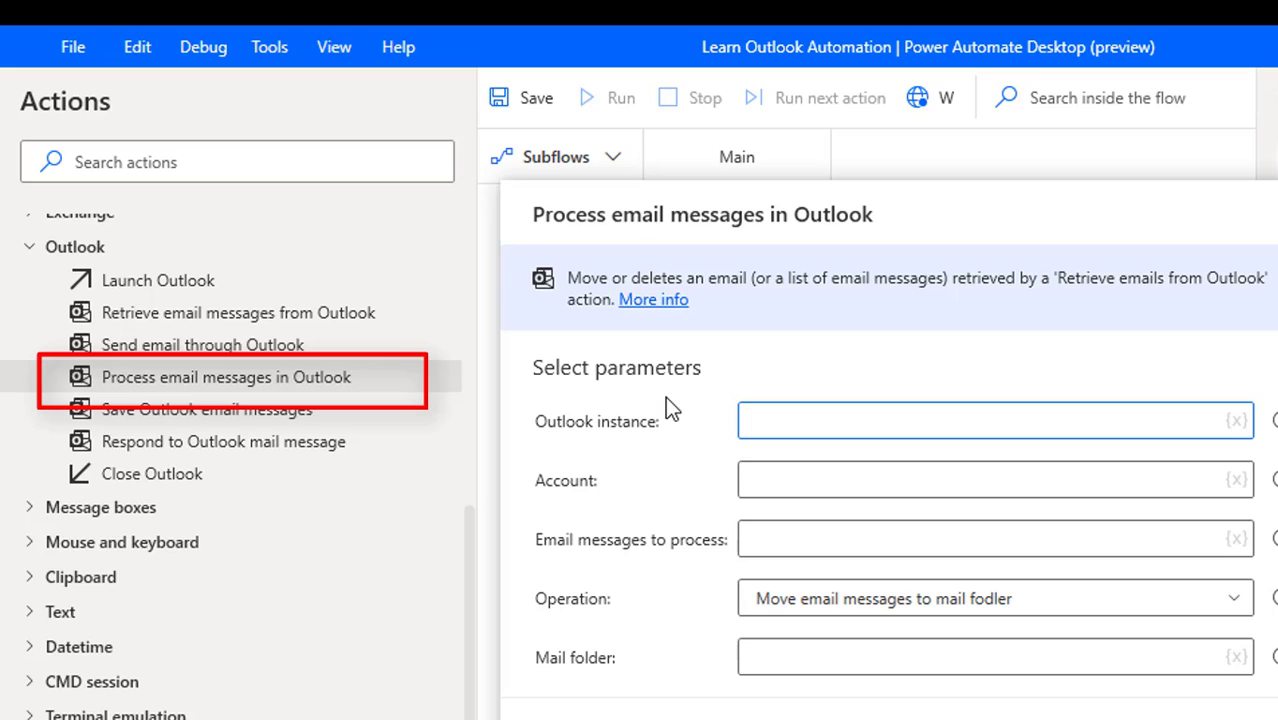
{"action": "left_click", "coordinate": [206, 409]}
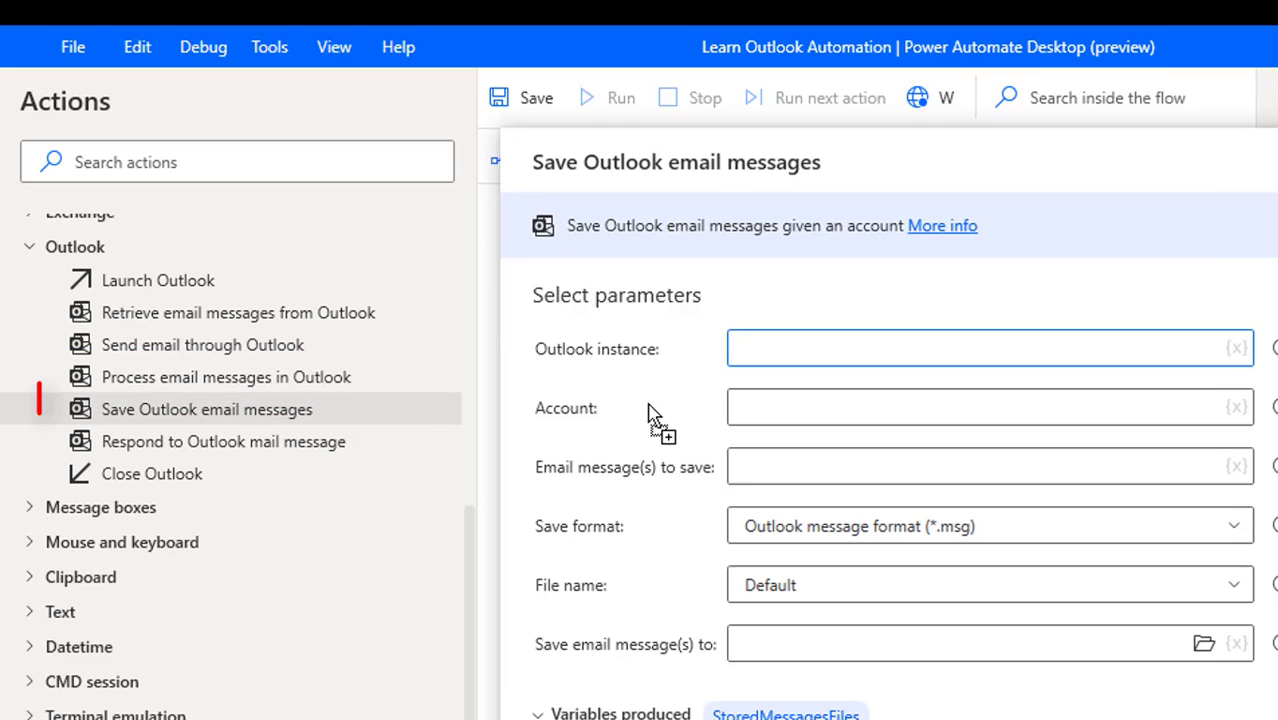
{"action": "left_click", "coordinate": [206, 409]}
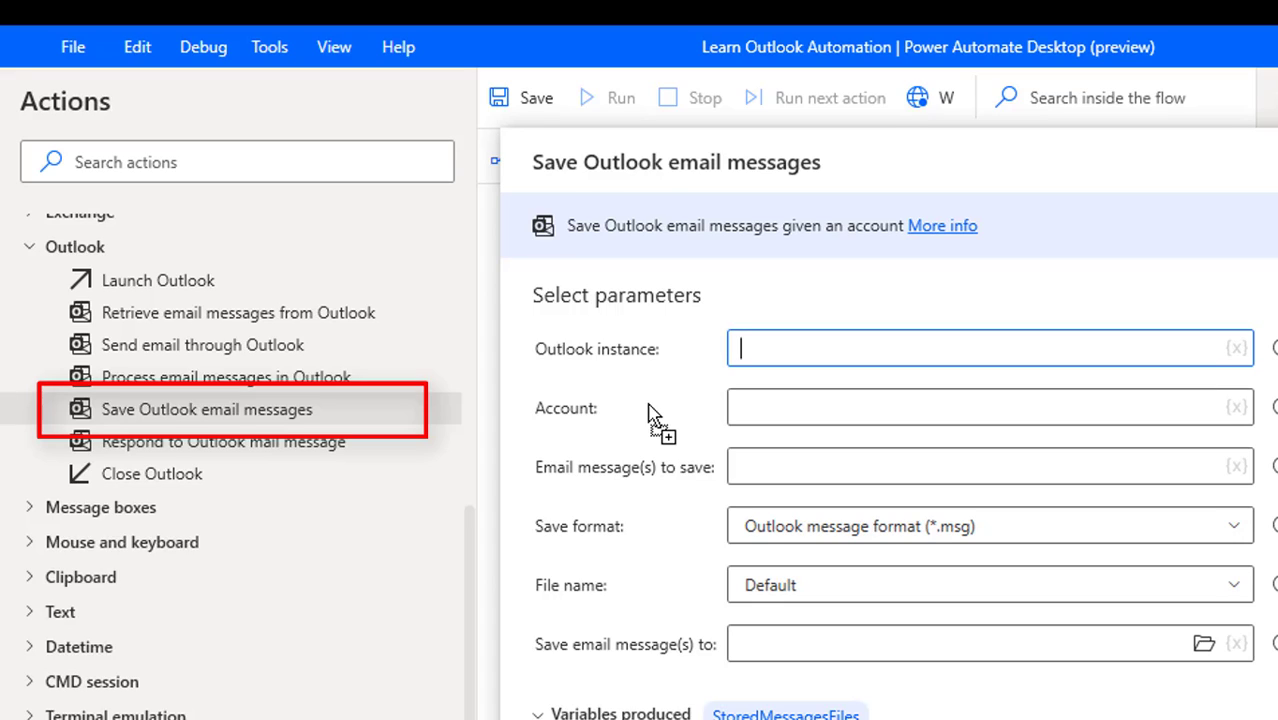
- Cancel the Save and Respond to Outlook mail message dialogs, leaving the flow empty
{"action": "left_click", "coordinate": [223, 441]}
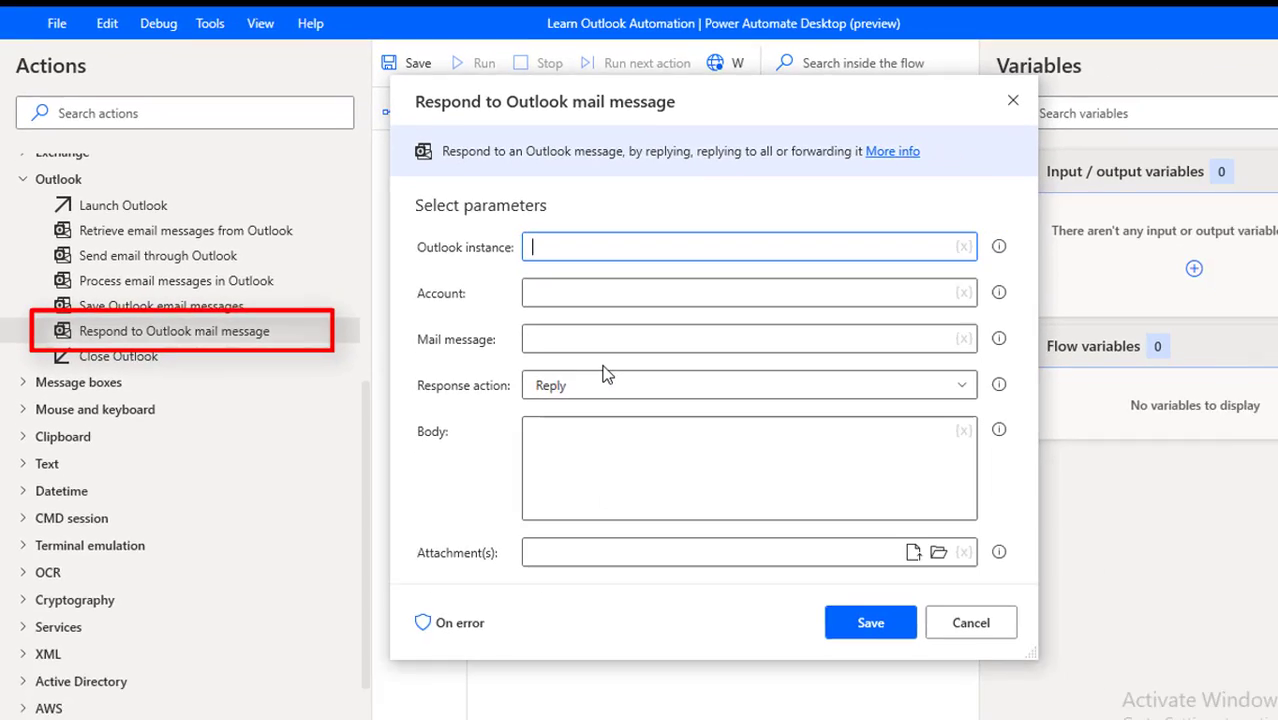
{"action": "left_click", "coordinate": [969, 622]}
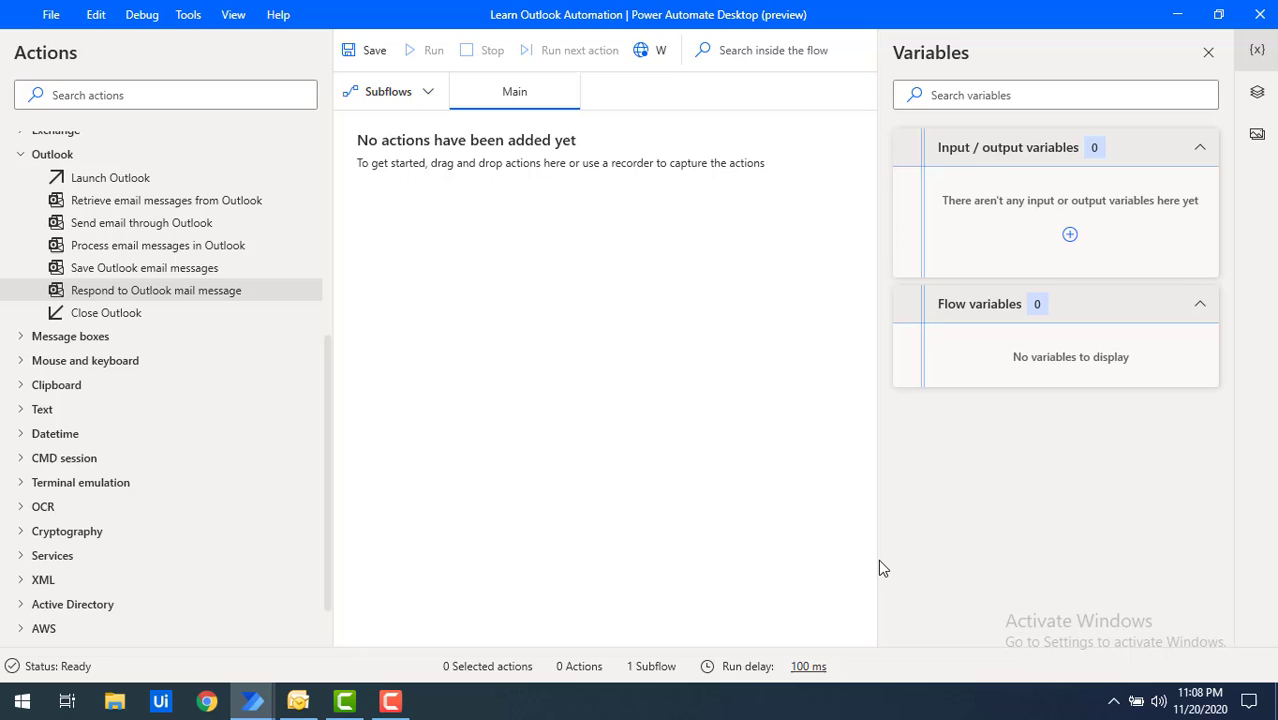